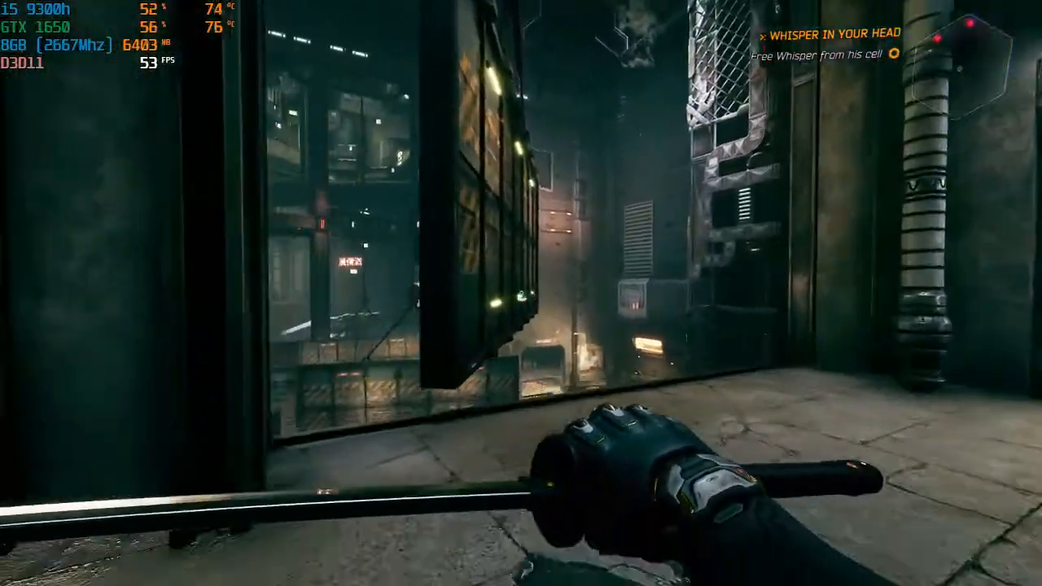
{"action": "mouse_move", "coordinate": [521, 293]}
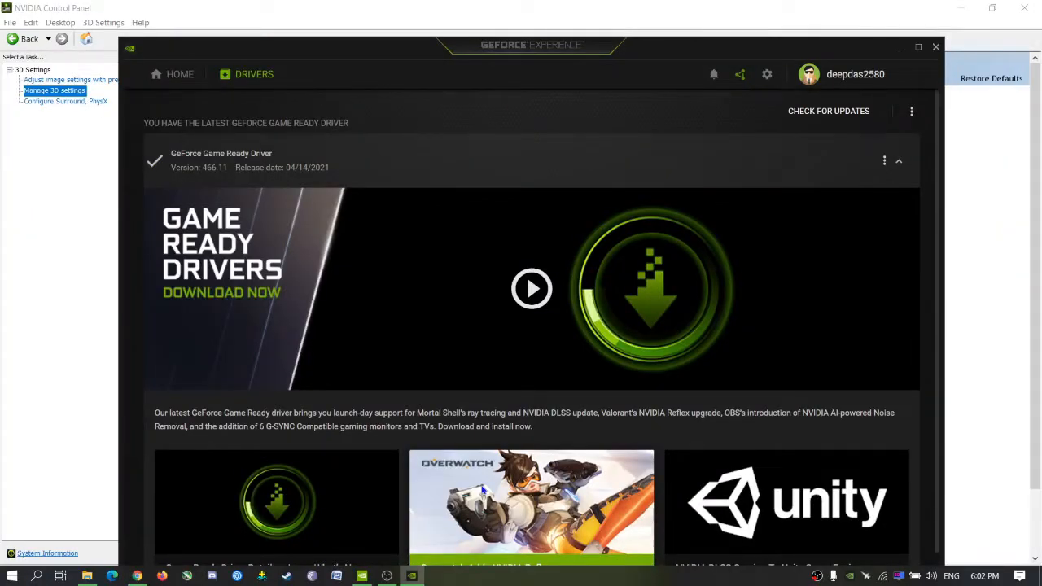
{"action": "mouse_move", "coordinate": [926, 58]}
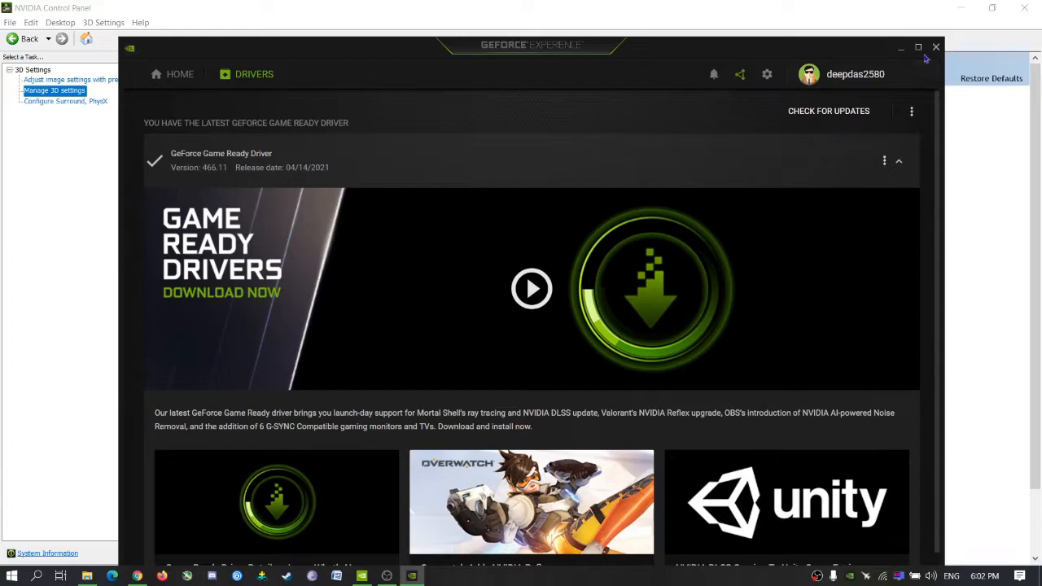
{"action": "mouse_move", "coordinate": [759, 6]}
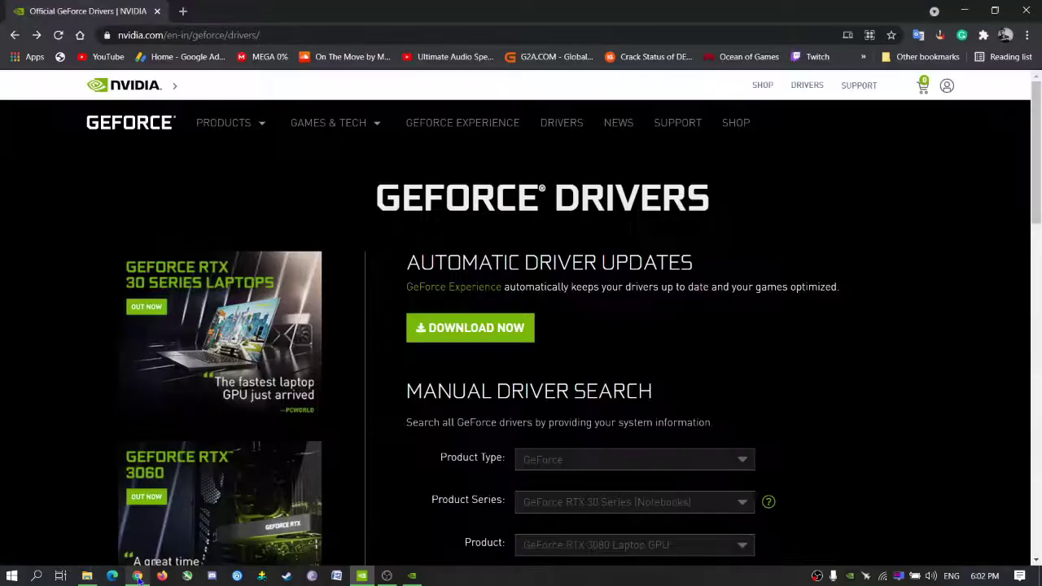
Step: Scroll down the GeForce Drivers page to the Manual Driver Search product series list
{"action": "left_click", "coordinate": [189, 35]}
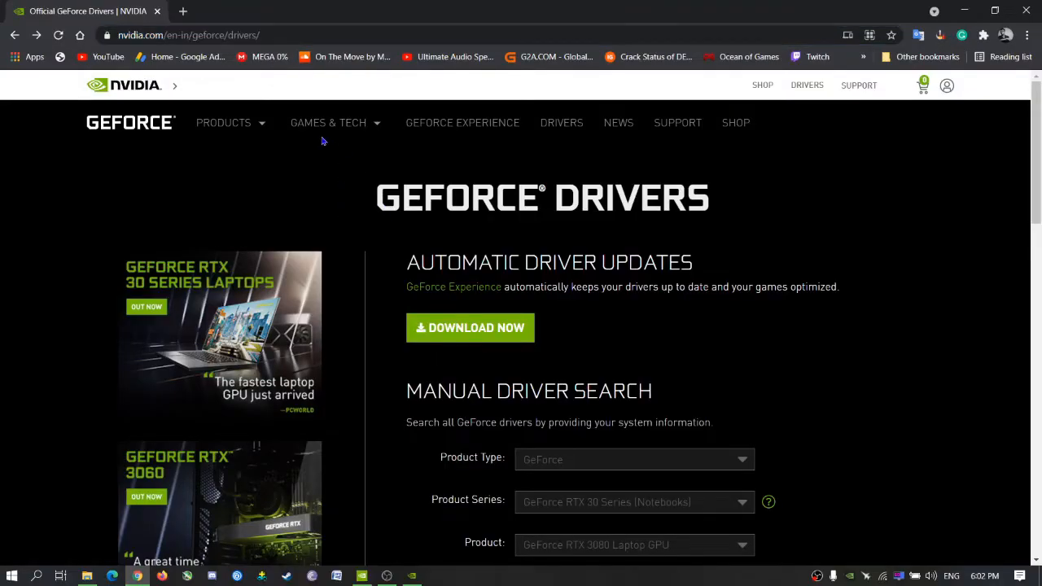
{"action": "mouse_move", "coordinate": [635, 225]}
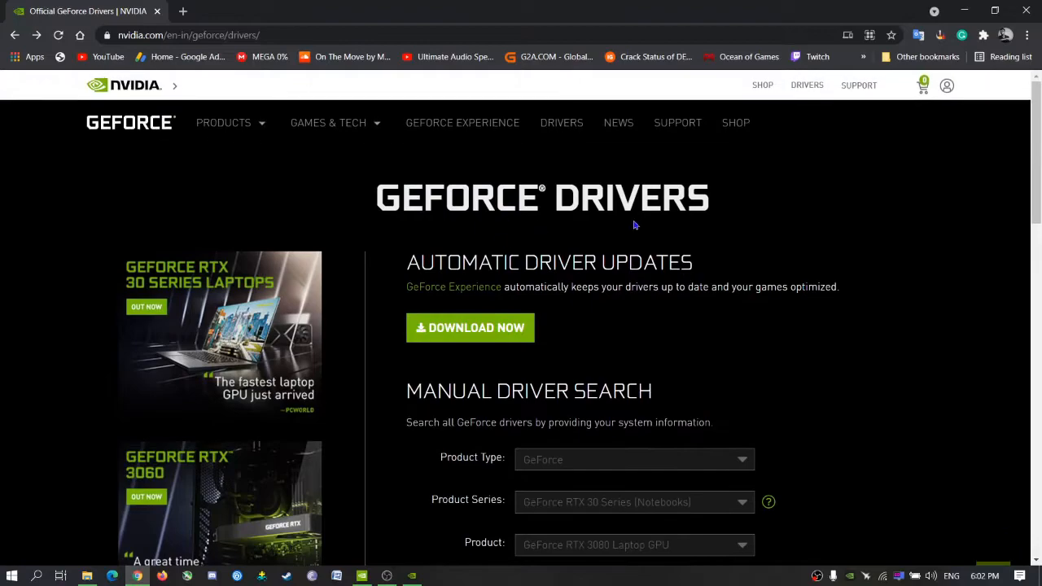
{"action": "scroll", "scroll_direction": "down", "scroll_amount": 3}
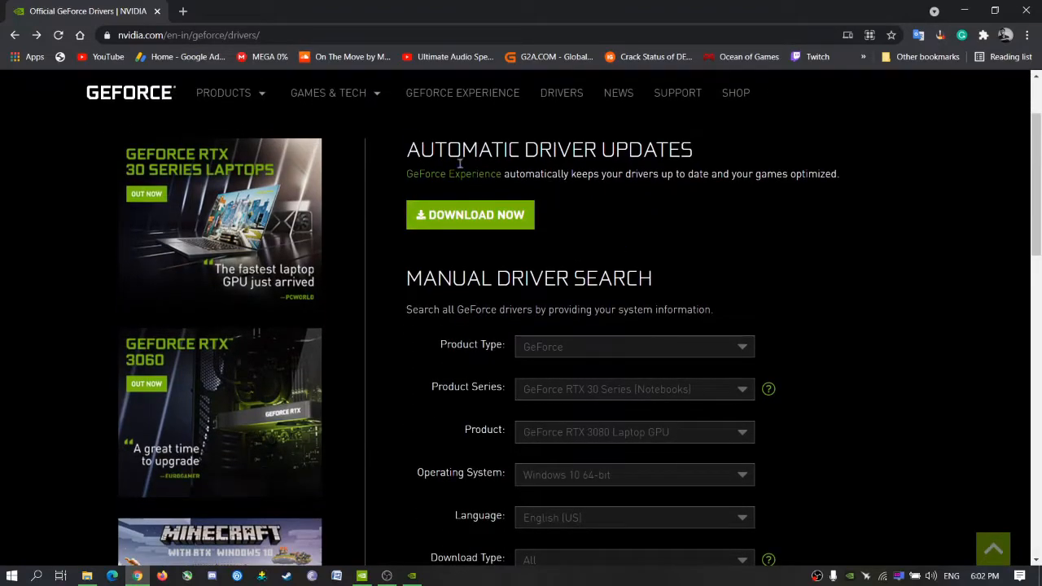
{"action": "mouse_move", "coordinate": [371, 202]}
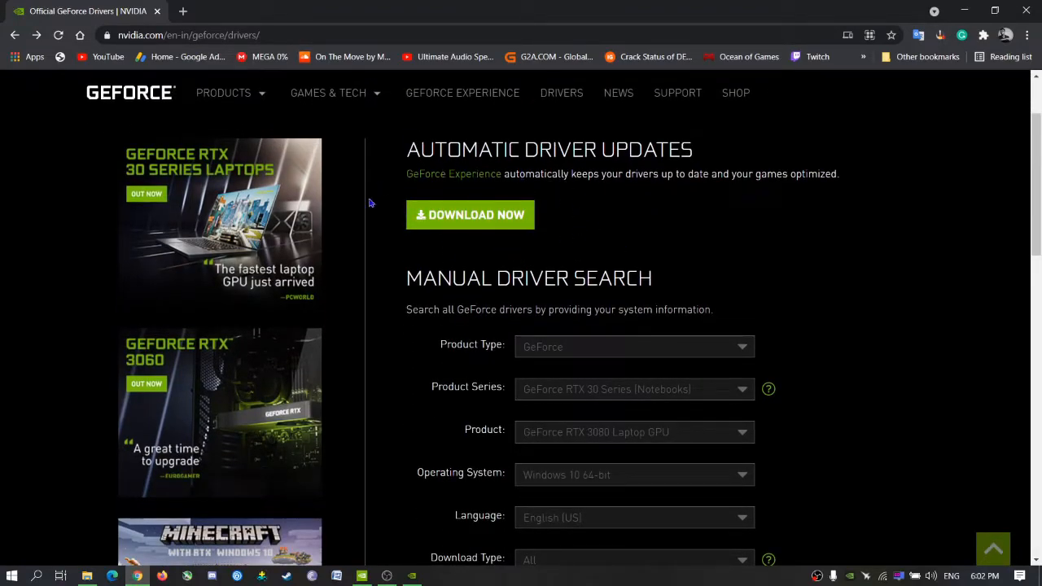
{"action": "scroll", "scroll_direction": "down", "scroll_amount": 3}
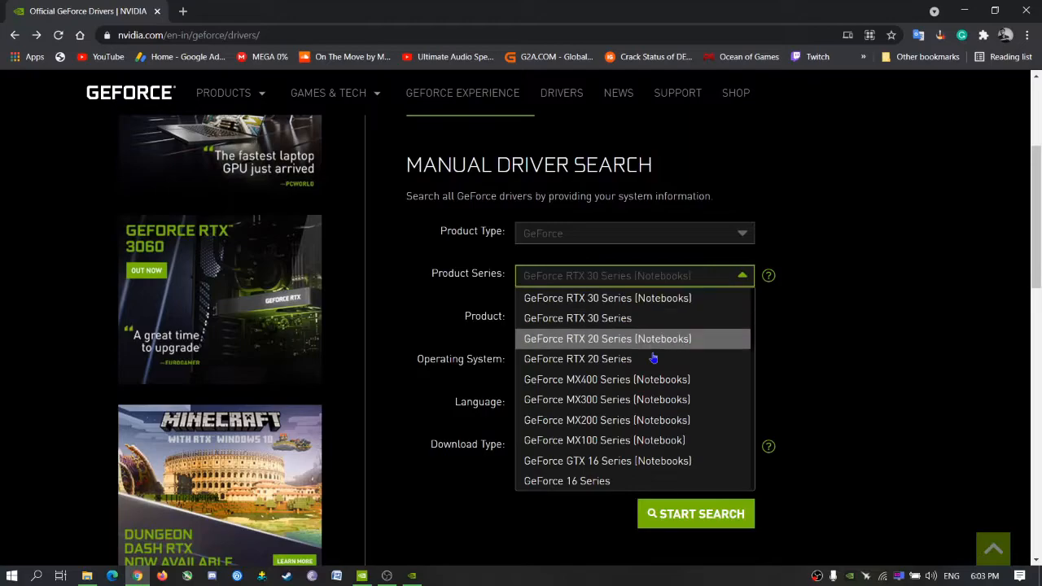
{"action": "mouse_move", "coordinate": [625, 439]}
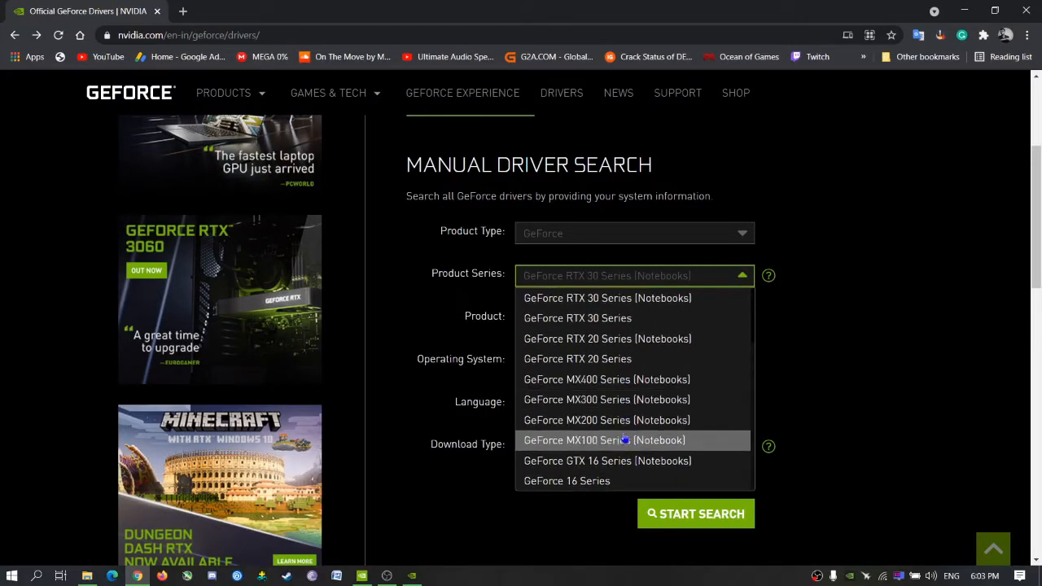
{"action": "scroll", "scroll_direction": "down", "scroll_amount": 3}
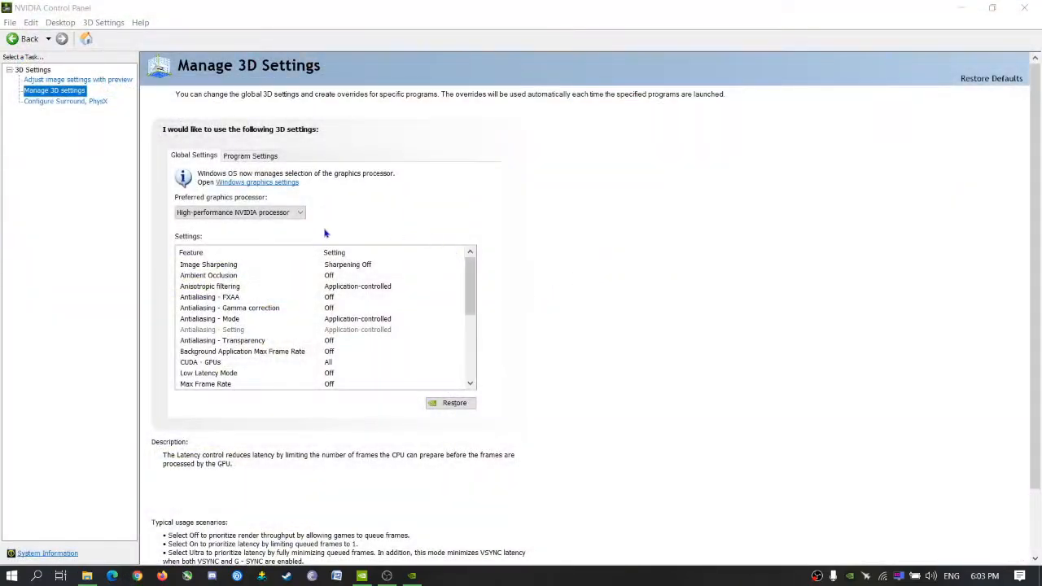
Step: View the installed Game Ready driver version on the GeForce Experience Drivers page
{"action": "left_click", "coordinate": [206, 384]}
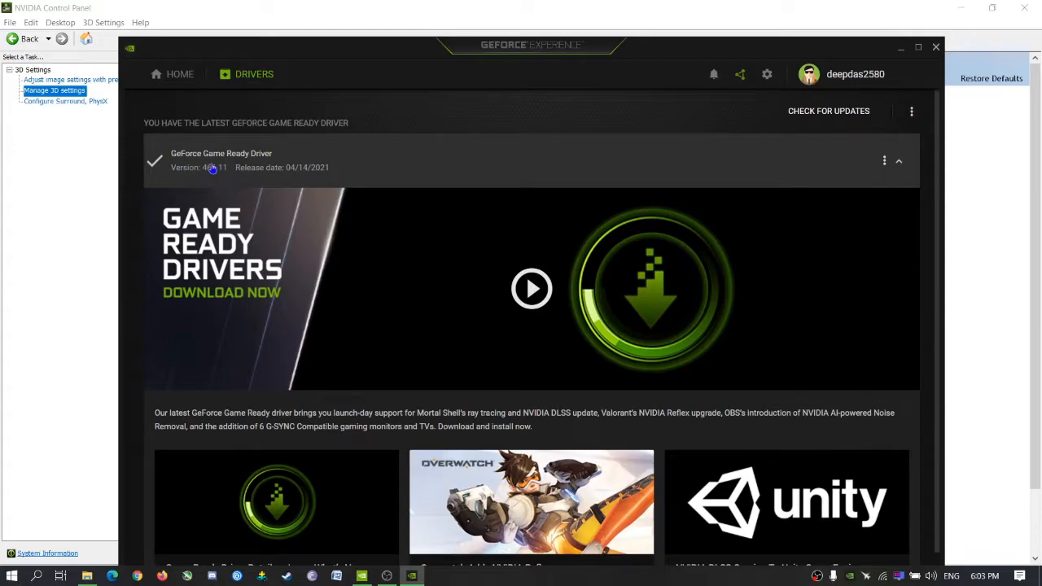
{"action": "mouse_move", "coordinate": [273, 168]}
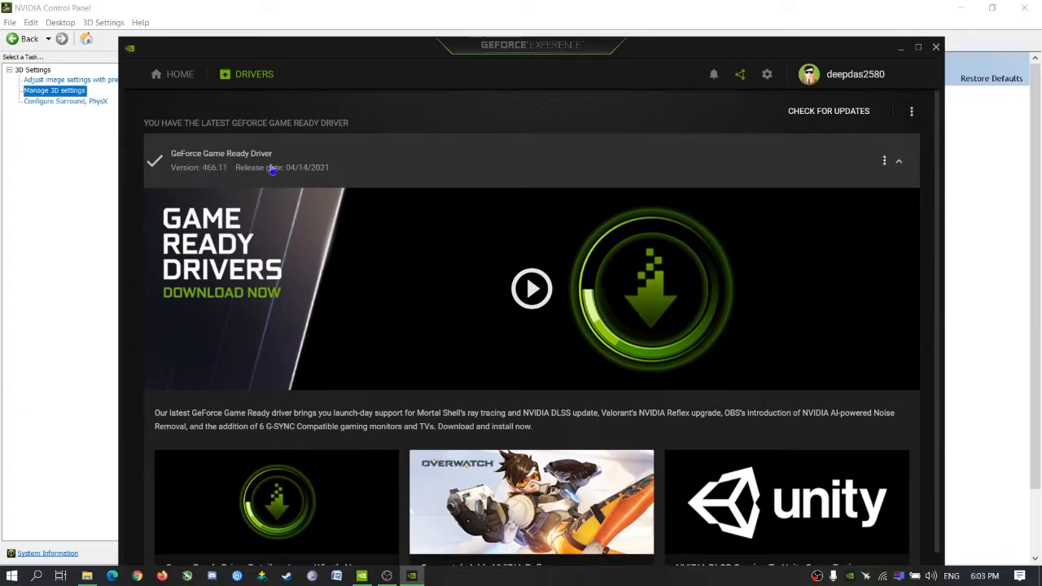
{"action": "mouse_move", "coordinate": [307, 176]}
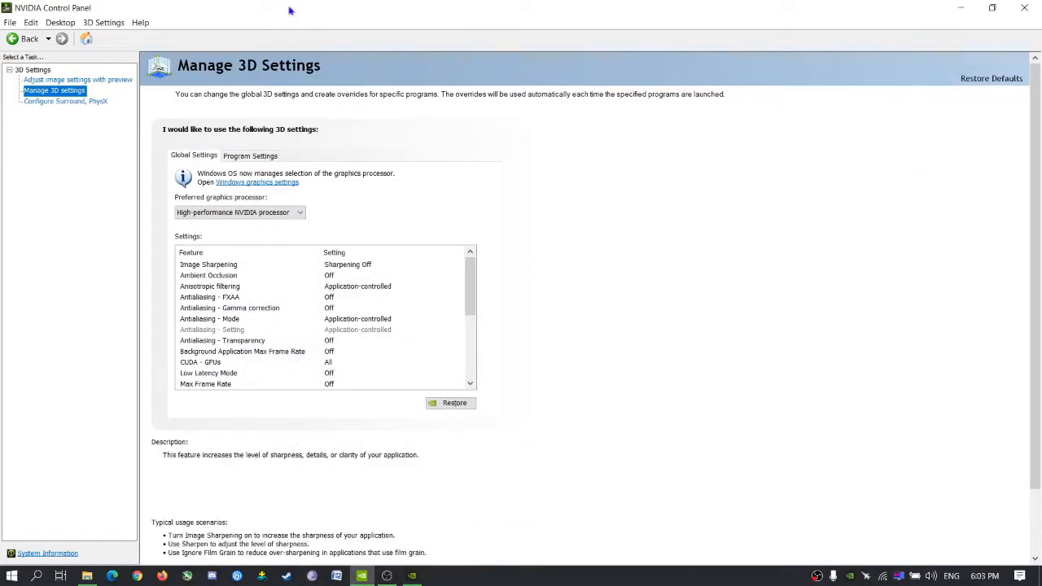
{"action": "left_click", "coordinate": [208, 296]}
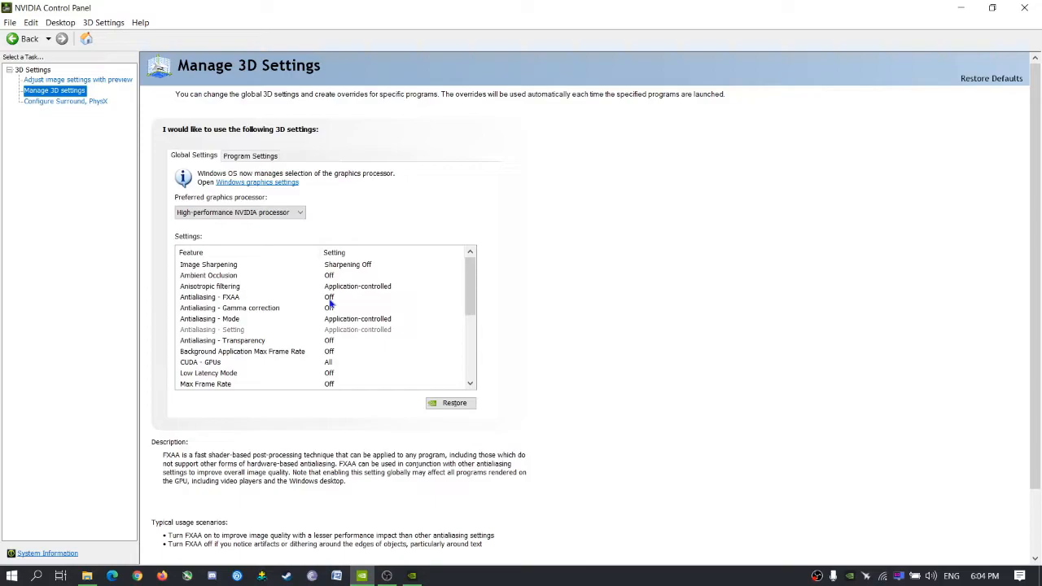
{"action": "left_click", "coordinate": [208, 263]}
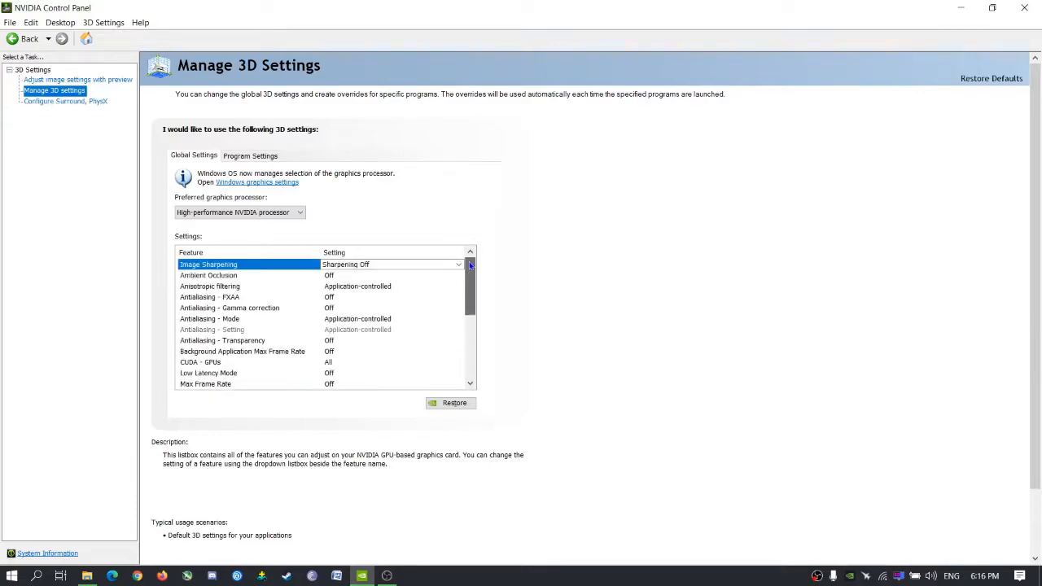
{"action": "mouse_move", "coordinate": [530, 262]}
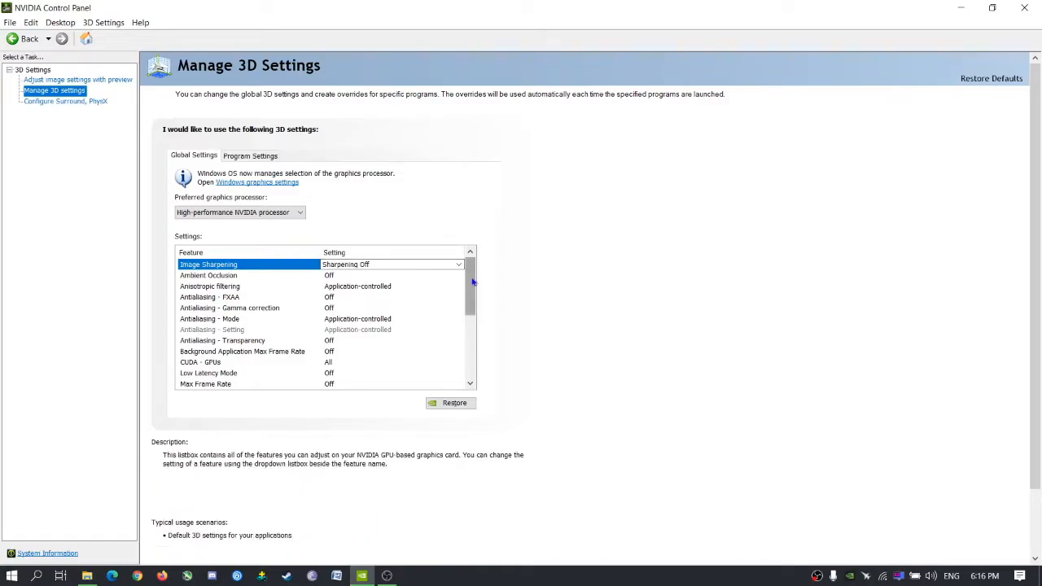
{"action": "left_click", "coordinate": [208, 264]}
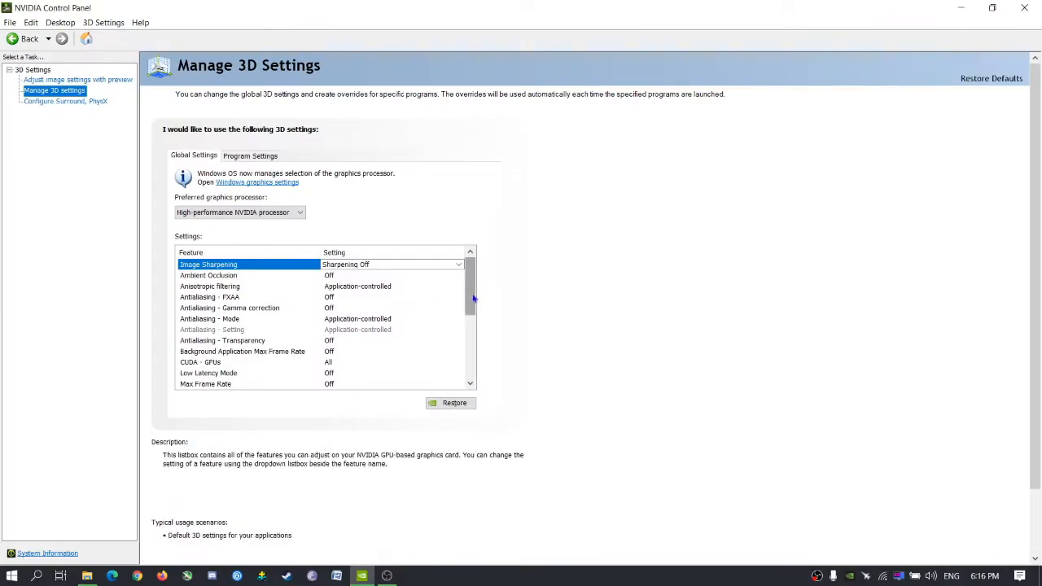
{"action": "mouse_move", "coordinate": [319, 286]}
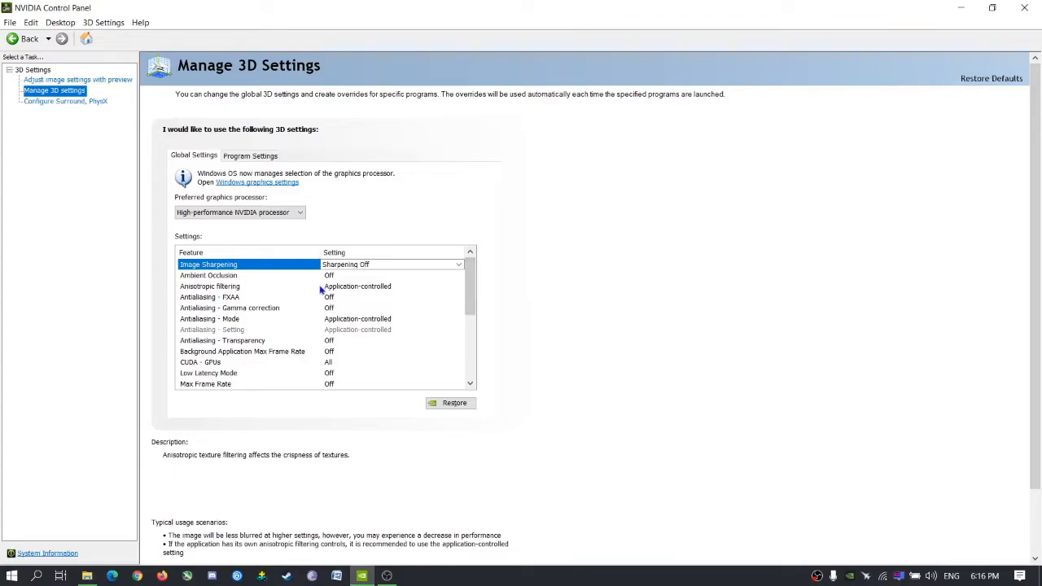
Step: Review Anisotropic filtering and the following global 3D feature settings in the list
{"action": "left_click", "coordinate": [210, 286]}
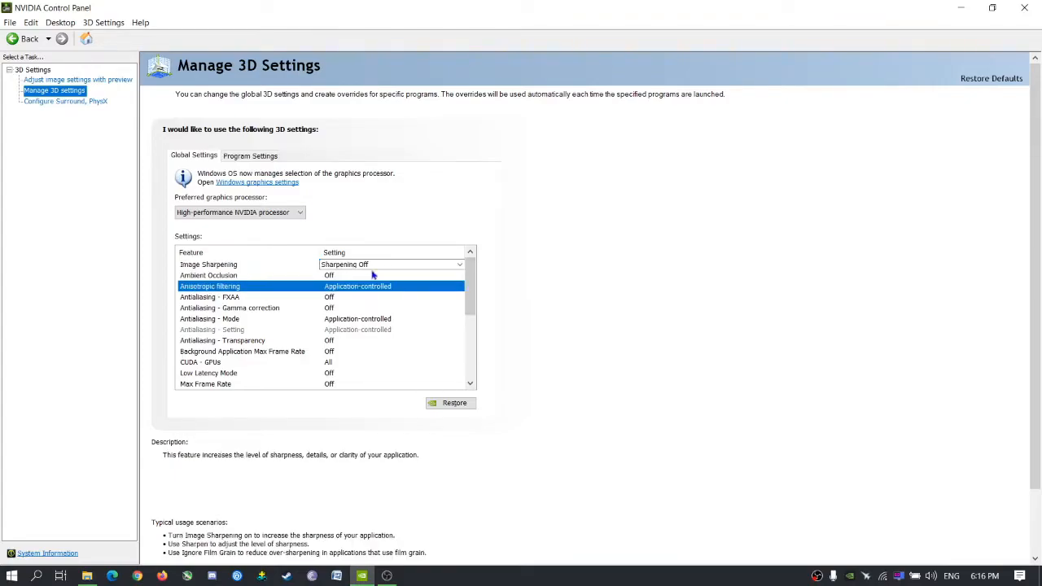
{"action": "left_click", "coordinate": [208, 275]}
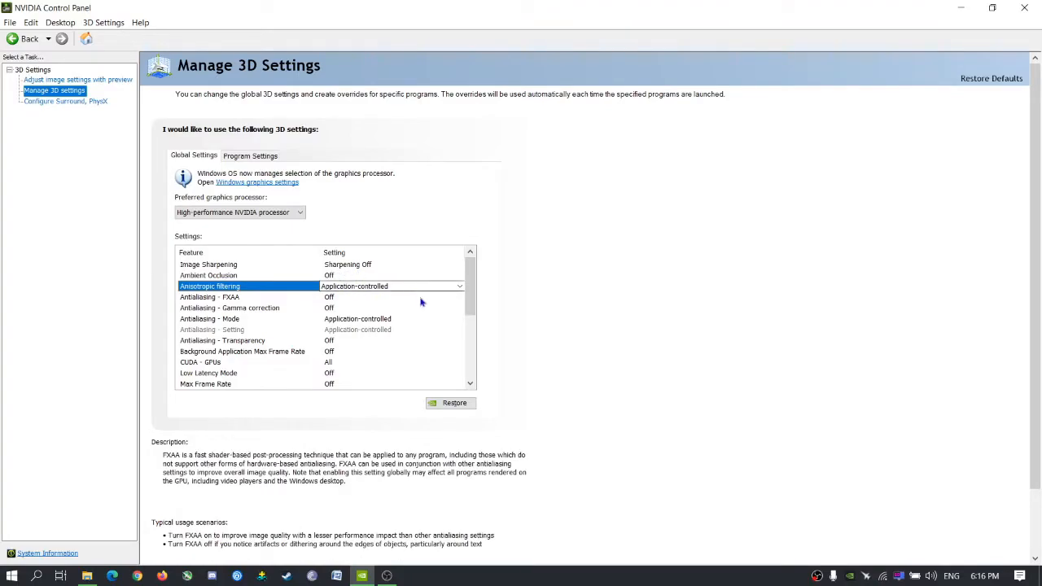
{"action": "scroll", "scroll_direction": "down", "scroll_amount": 3}
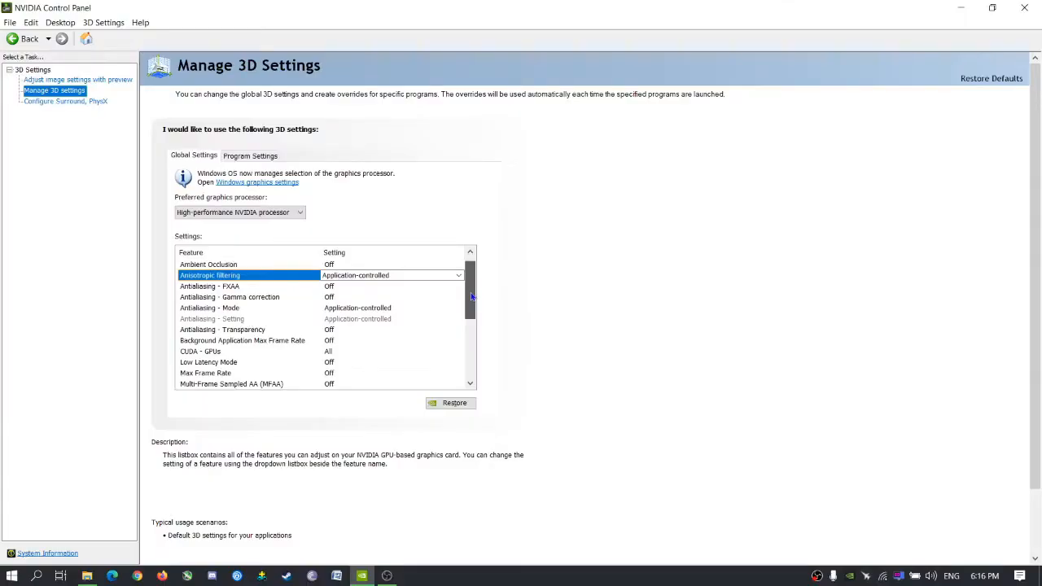
{"action": "scroll", "scroll_direction": "down", "scroll_amount": 3}
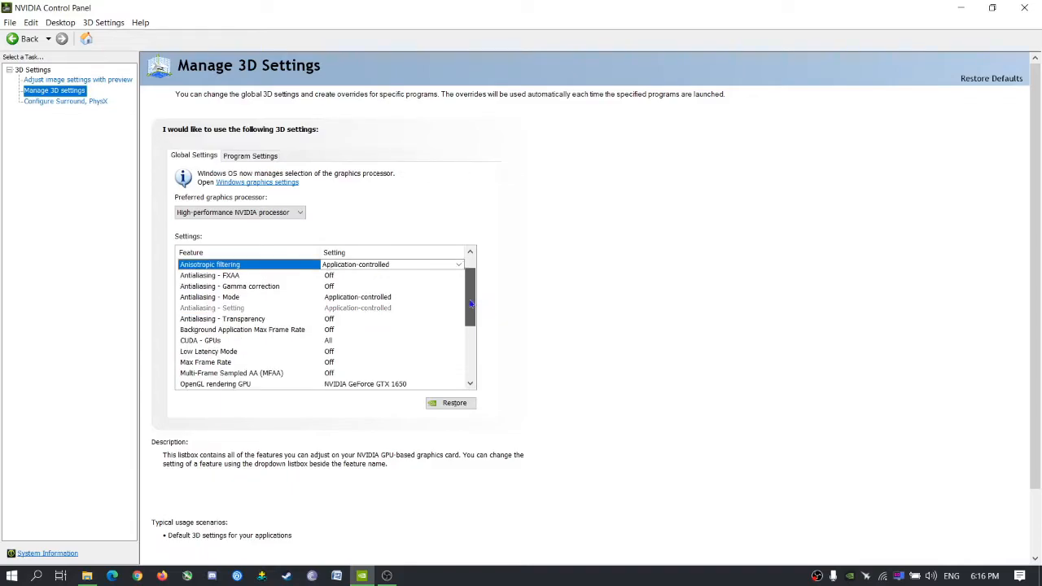
{"action": "scroll", "scroll_direction": "down", "scroll_amount": 3}
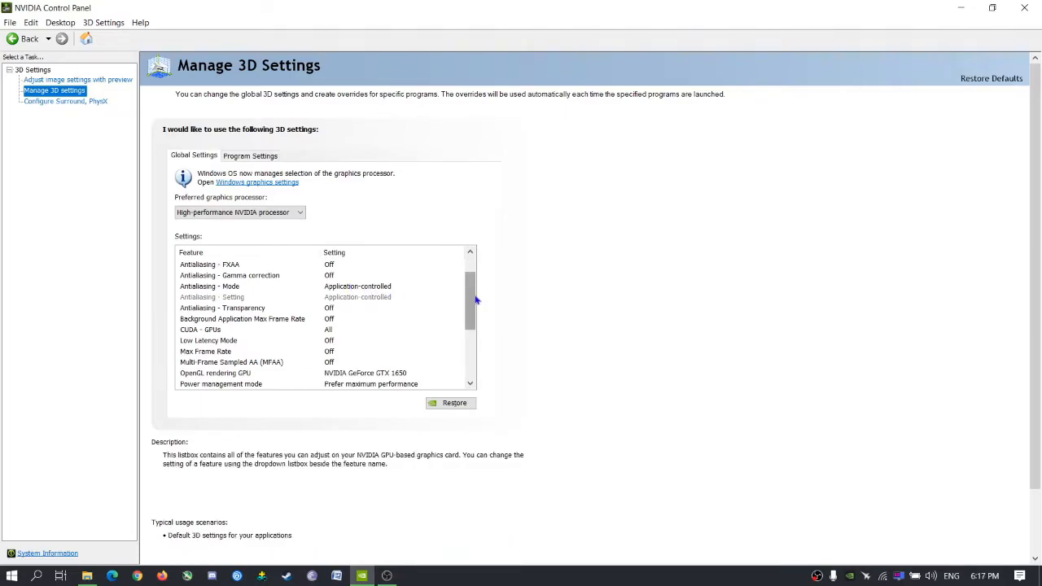
{"action": "left_click", "coordinate": [241, 317]}
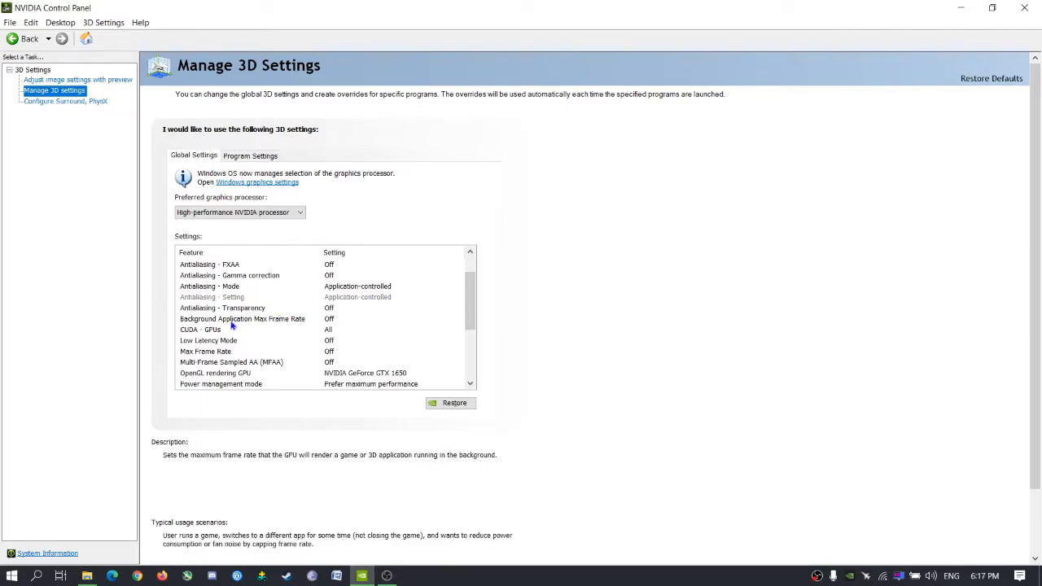
{"action": "mouse_move", "coordinate": [301, 325]}
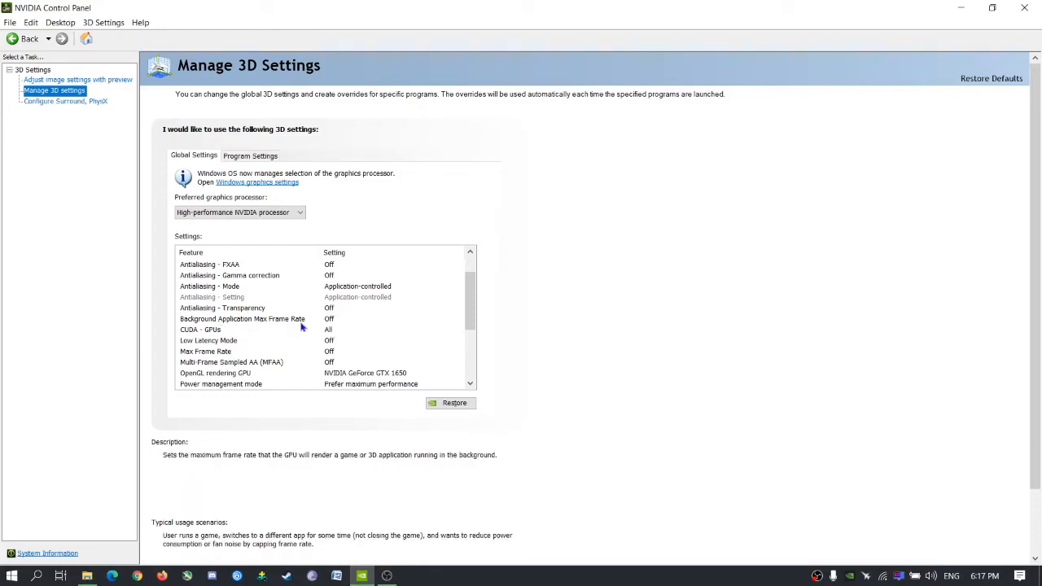
{"action": "scroll", "scroll_direction": "down", "scroll_amount": 3}
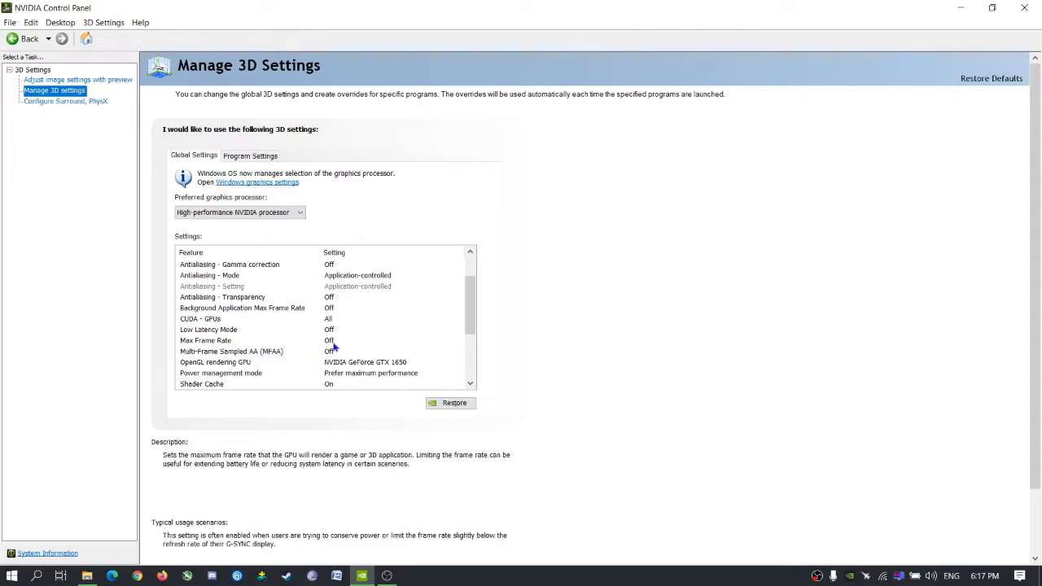
{"action": "left_click", "coordinate": [205, 340]}
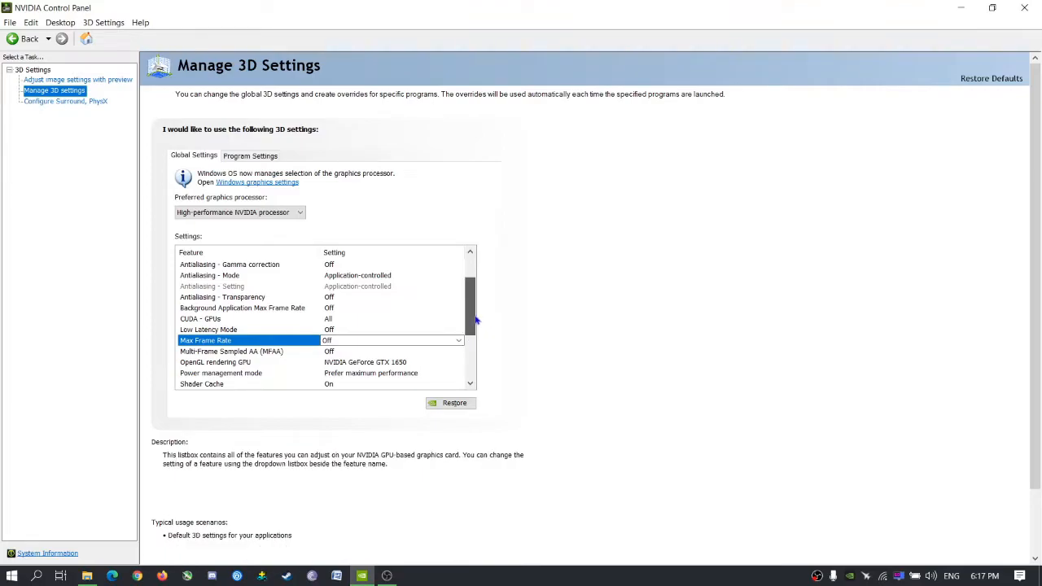
Step: Choose NVIDIA GeForce GTX 1650 as the global OpenGL rendering GPU
{"action": "scroll", "scroll_direction": "down", "scroll_amount": 3}
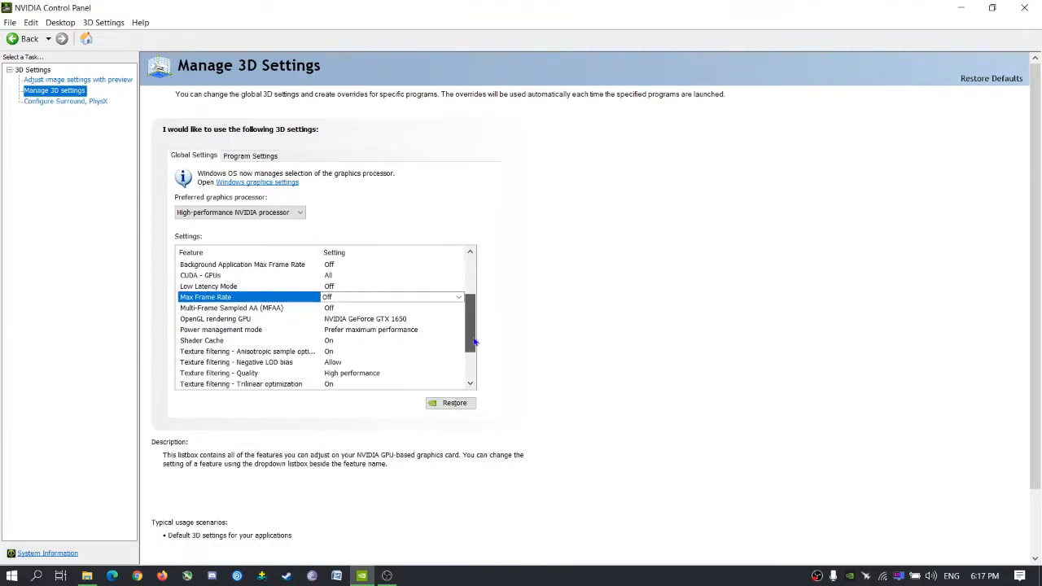
{"action": "scroll", "scroll_direction": "down", "scroll_amount": 3}
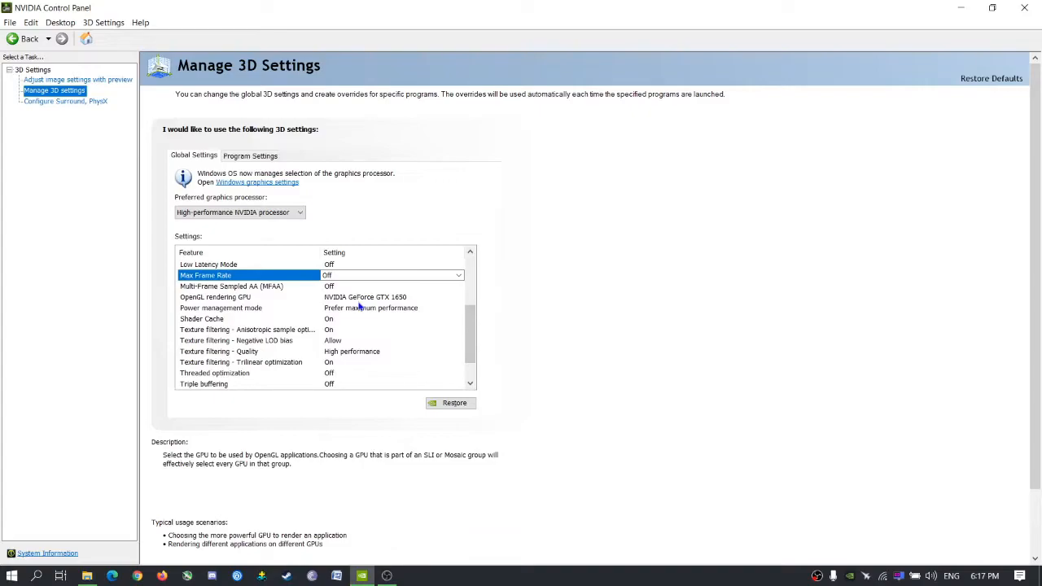
{"action": "mouse_move", "coordinate": [349, 281]}
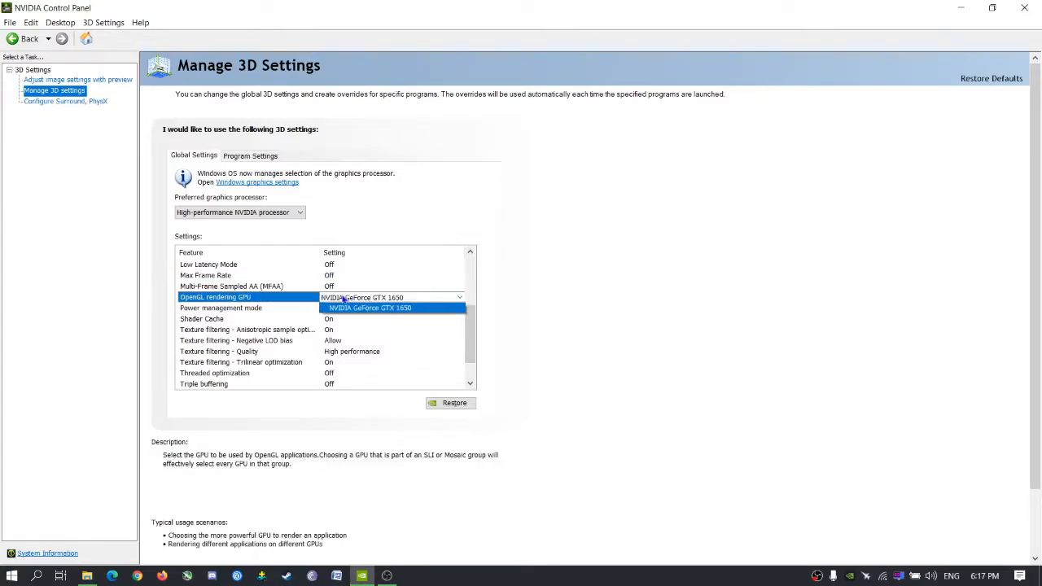
{"action": "left_click", "coordinate": [459, 296]}
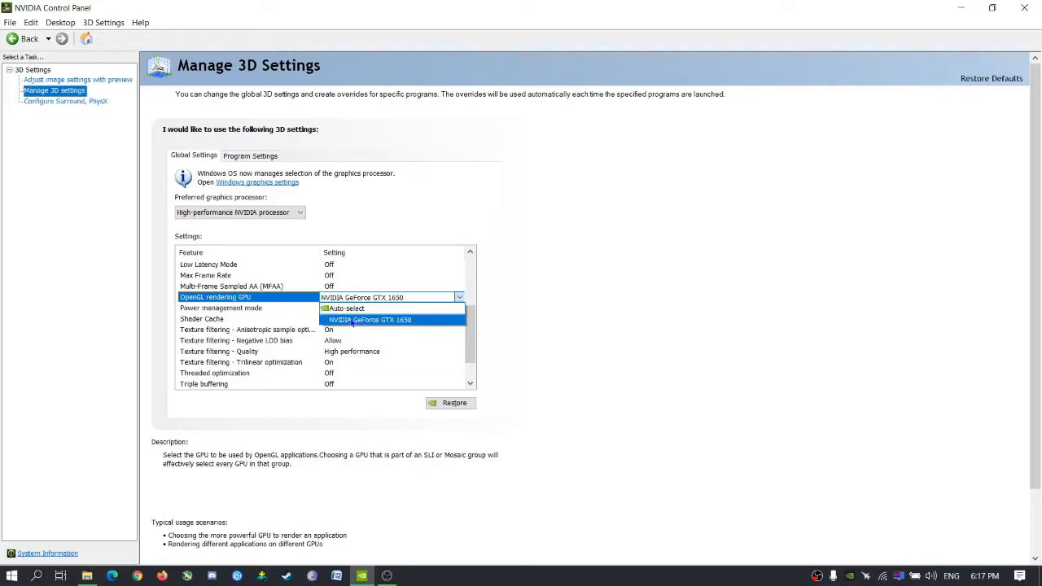
{"action": "mouse_move", "coordinate": [371, 309]}
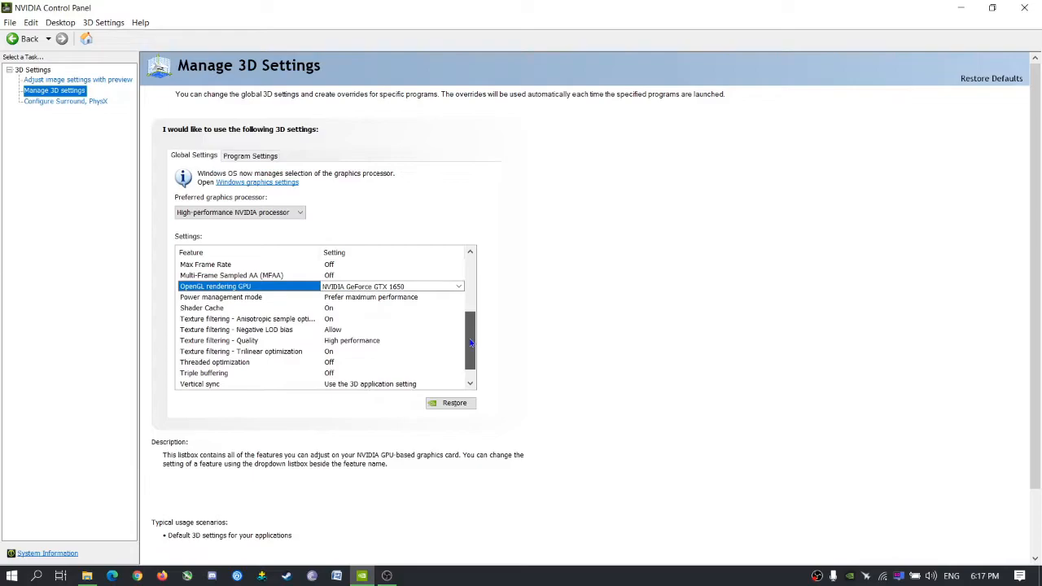
{"action": "mouse_move", "coordinate": [329, 312]}
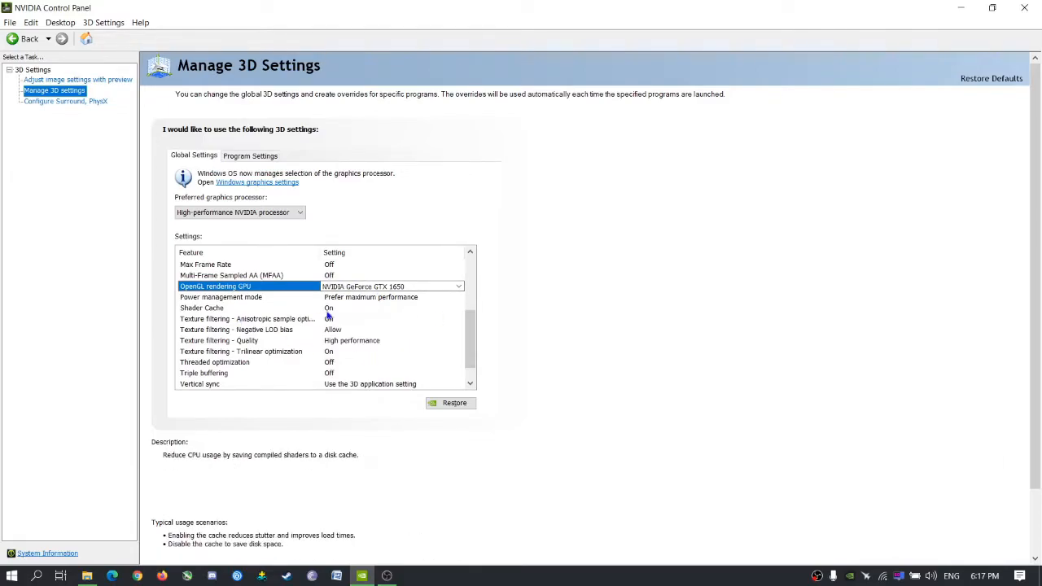
{"action": "mouse_move", "coordinate": [228, 311]}
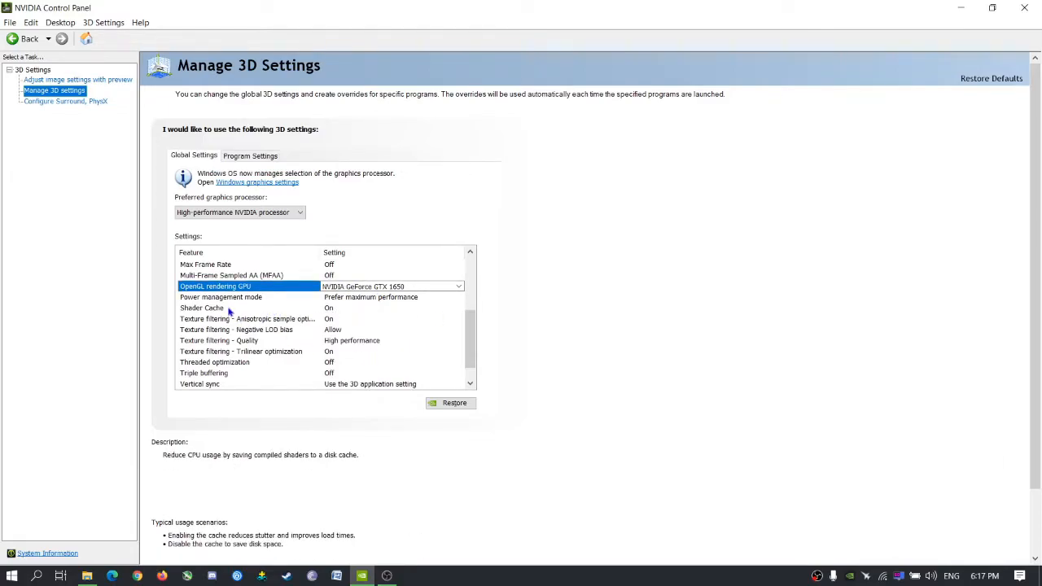
{"action": "scroll", "scroll_direction": "down", "scroll_amount": 3}
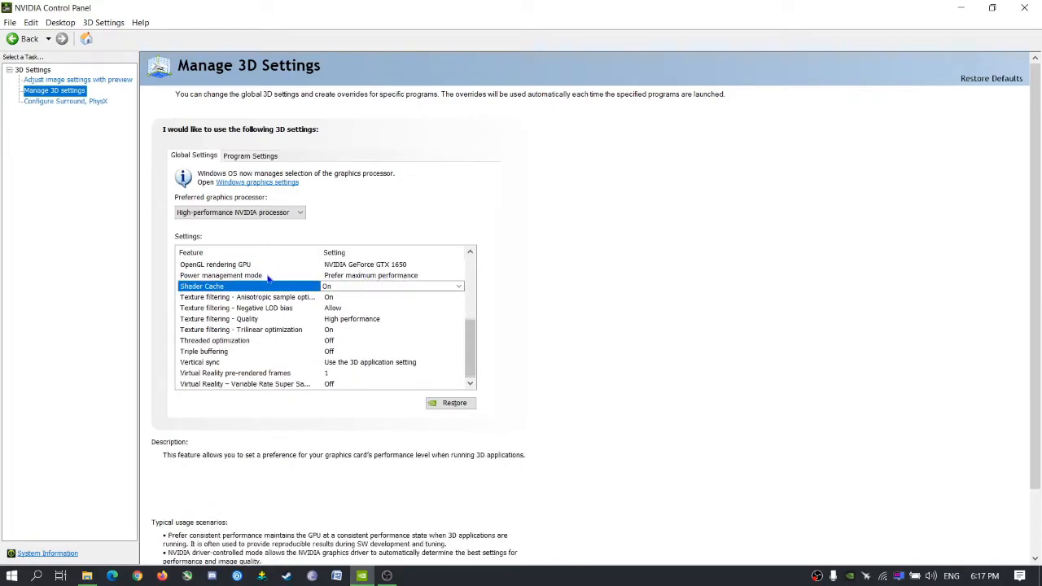
Step: Set Power management mode to Prefer maximum performance
{"action": "left_click", "coordinate": [459, 275]}
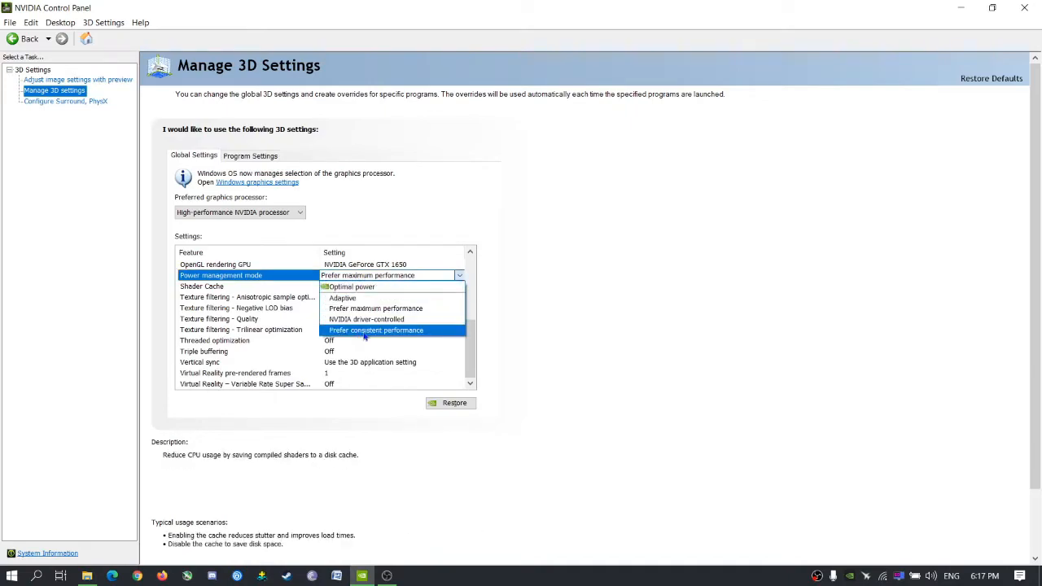
{"action": "mouse_move", "coordinate": [374, 308]}
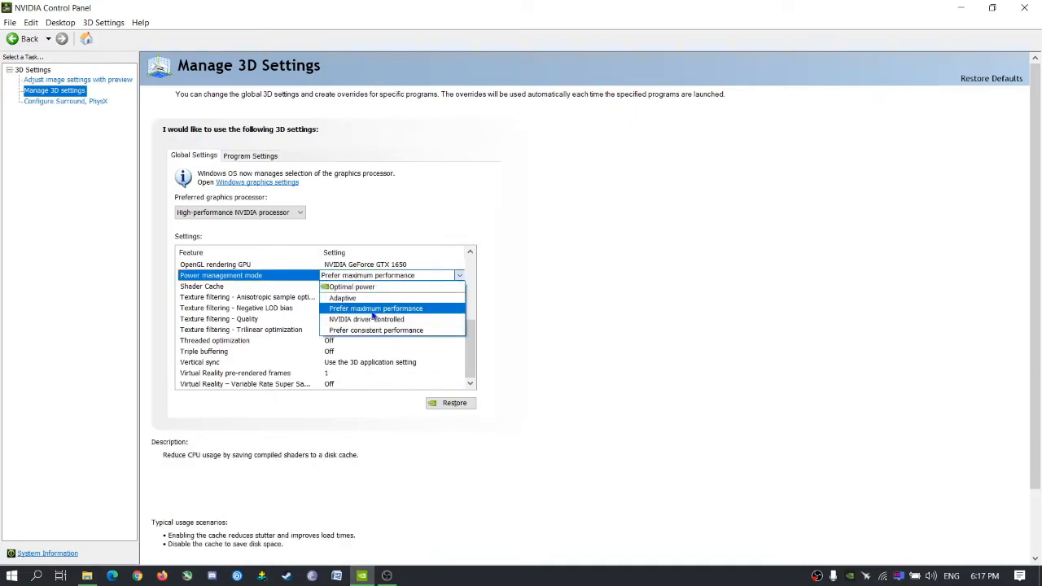
{"action": "left_click", "coordinate": [374, 308]}
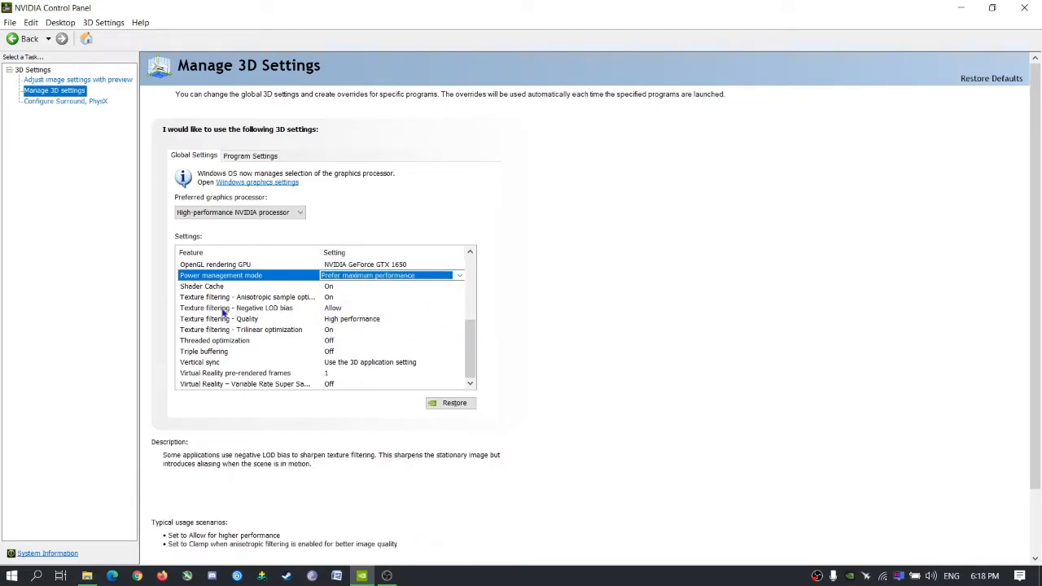
{"action": "mouse_move", "coordinate": [345, 327]}
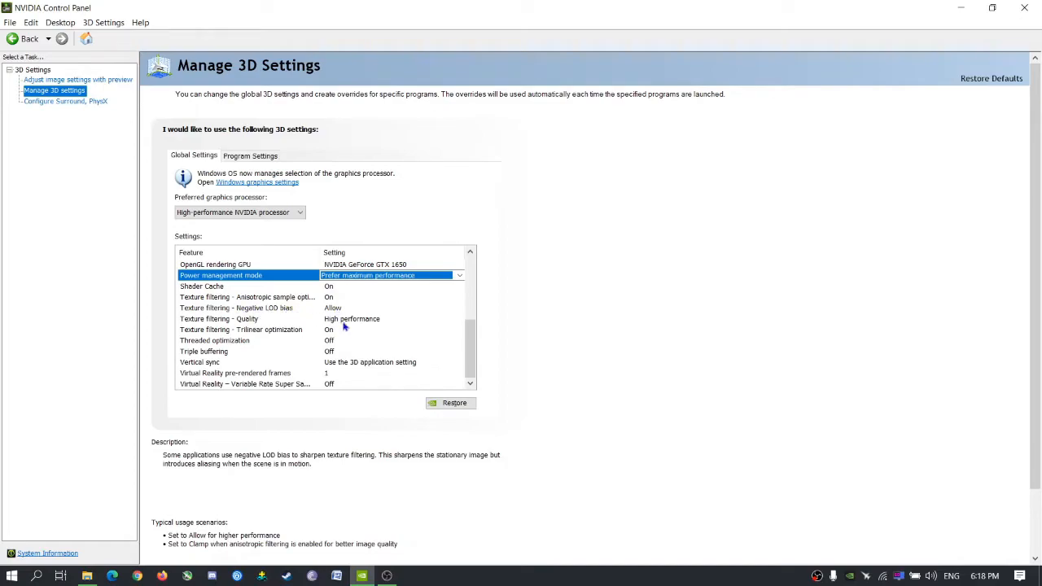
{"action": "left_click", "coordinate": [236, 307]}
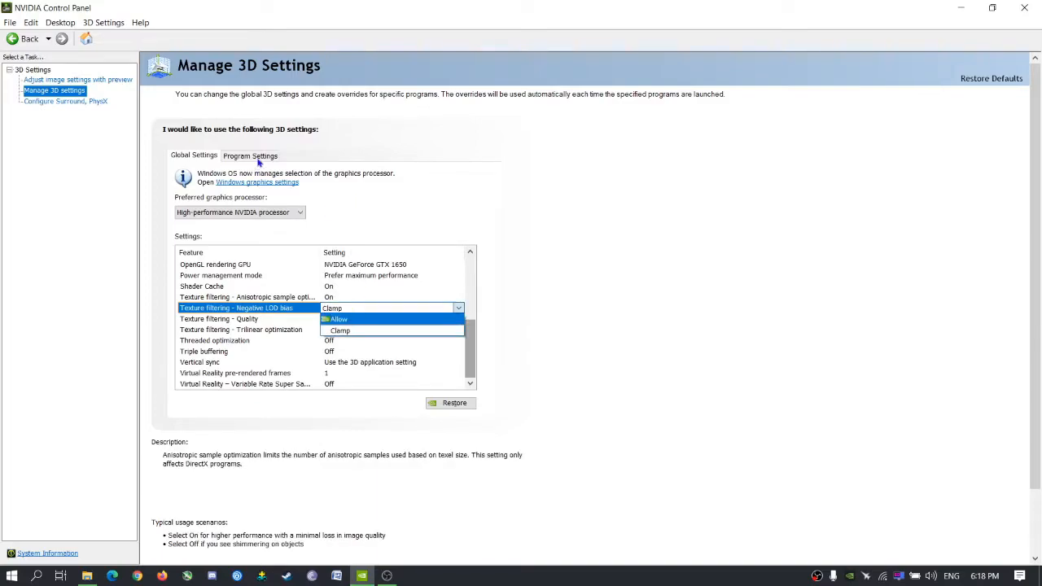
Step: Under Program Settings, add TsGame as a program with its own custom 3D settings
{"action": "left_click", "coordinate": [250, 156]}
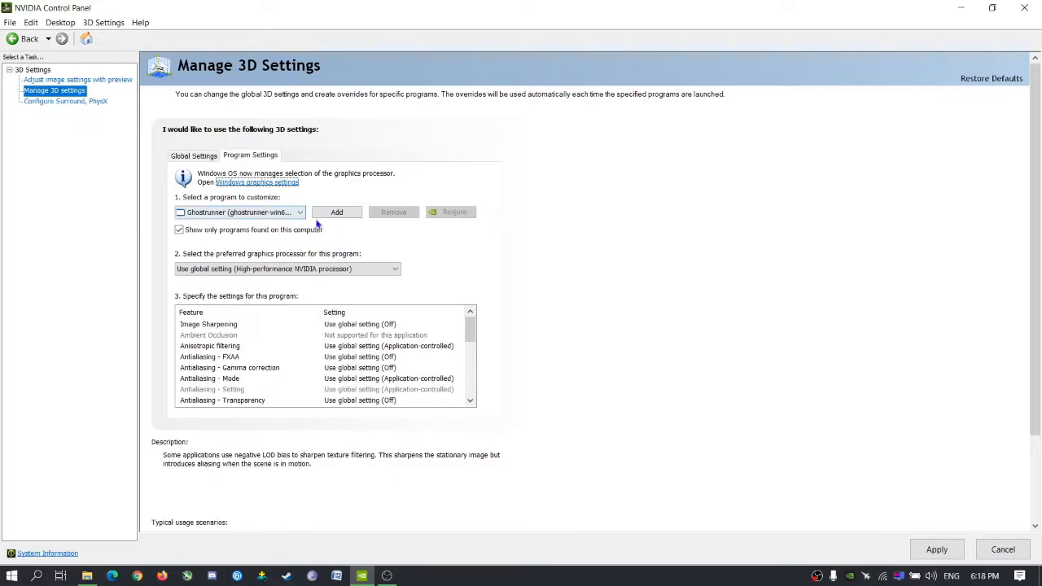
{"action": "left_click", "coordinate": [336, 212]}
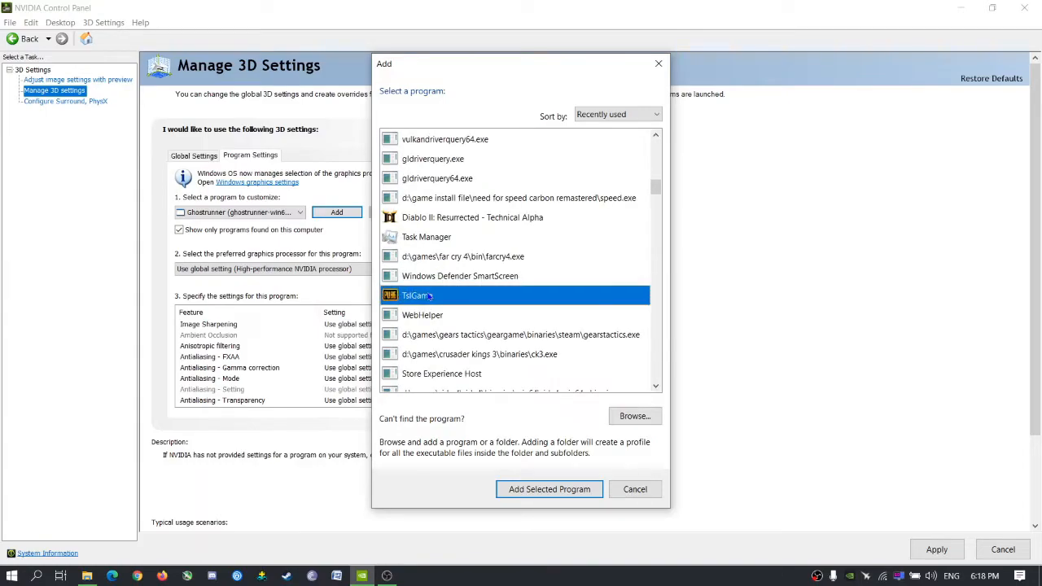
{"action": "left_click", "coordinate": [472, 218]}
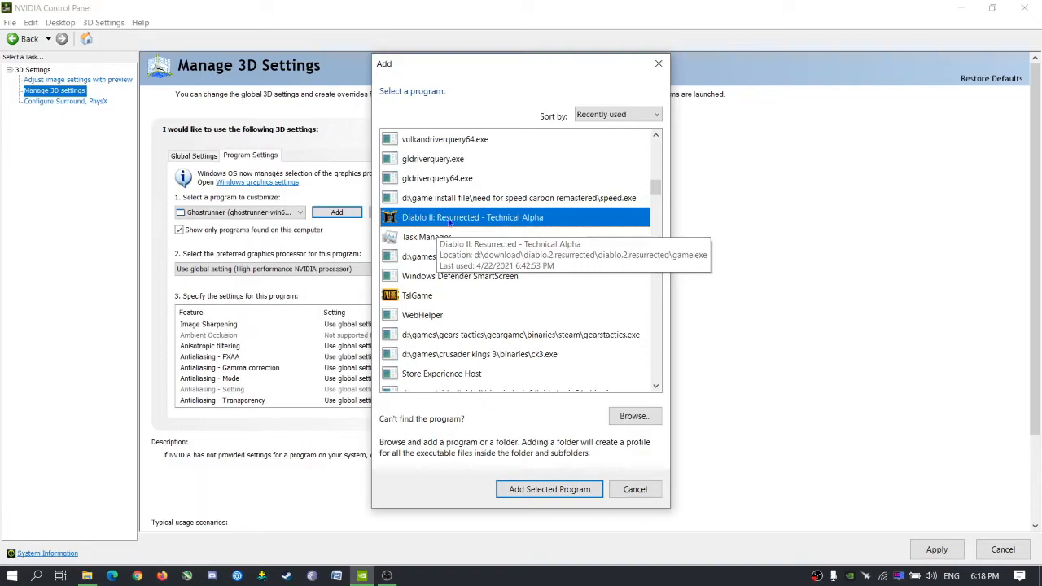
{"action": "mouse_move", "coordinate": [485, 238]}
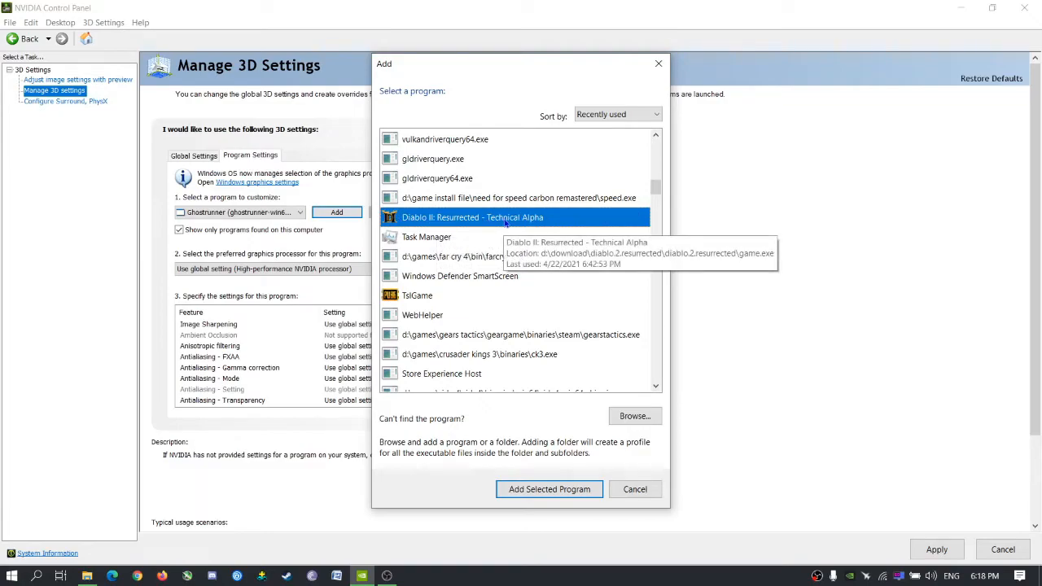
{"action": "left_click", "coordinate": [417, 296]}
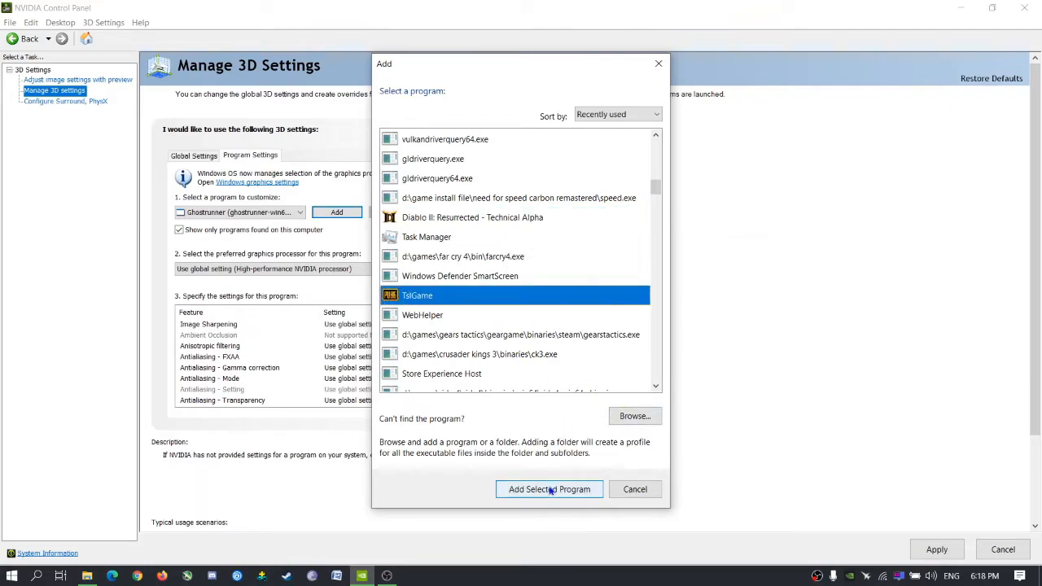
{"action": "left_click", "coordinate": [549, 488]}
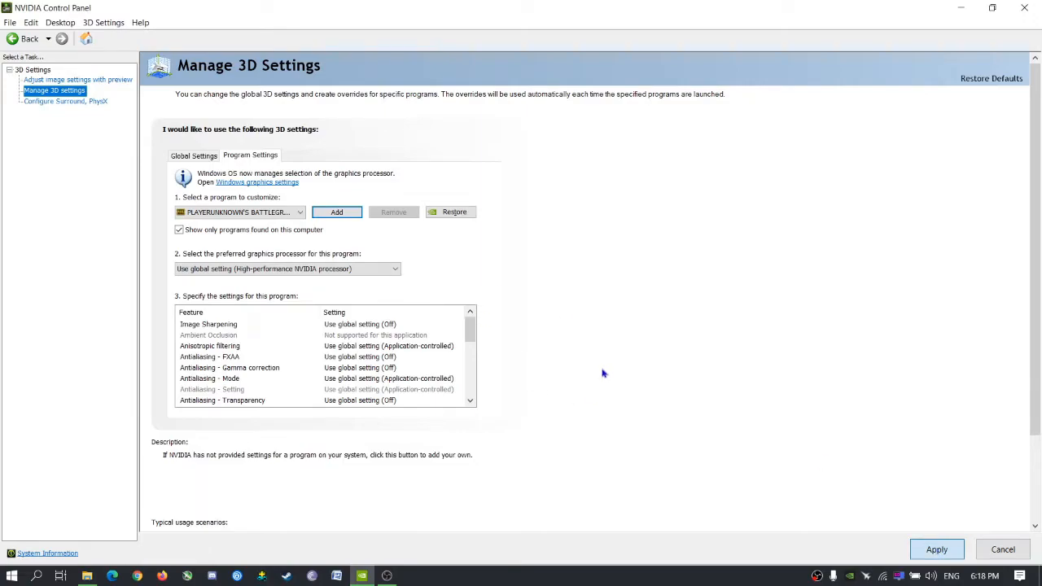
{"action": "mouse_move", "coordinate": [316, 247]}
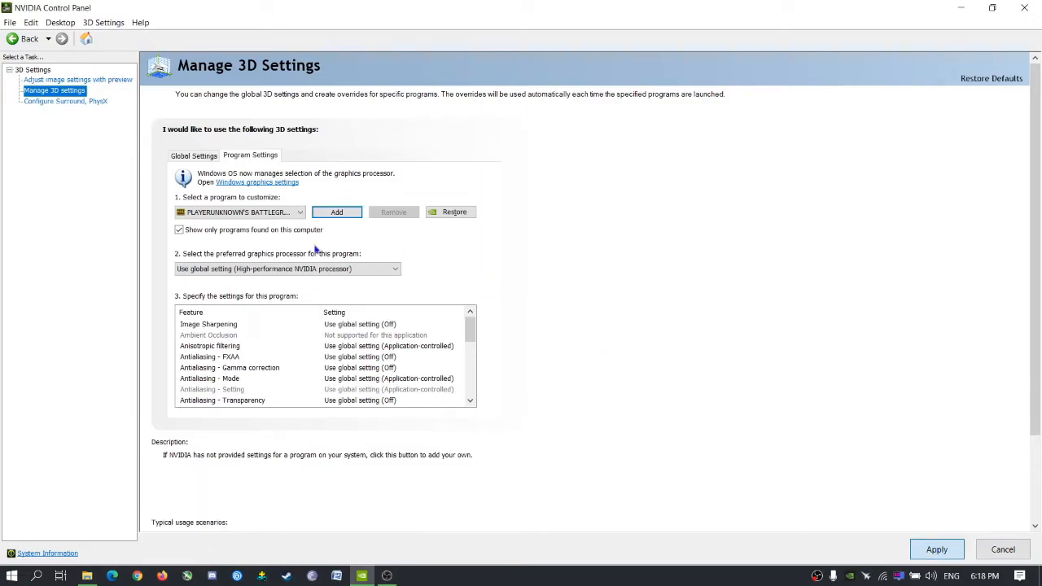
{"action": "mouse_move", "coordinate": [485, 299]}
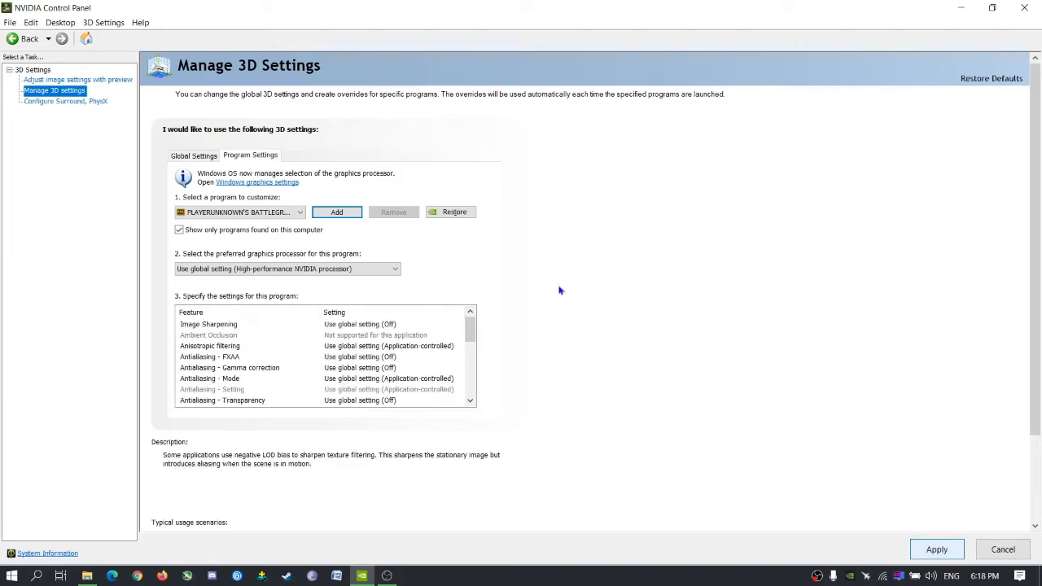
{"action": "mouse_move", "coordinate": [480, 352]}
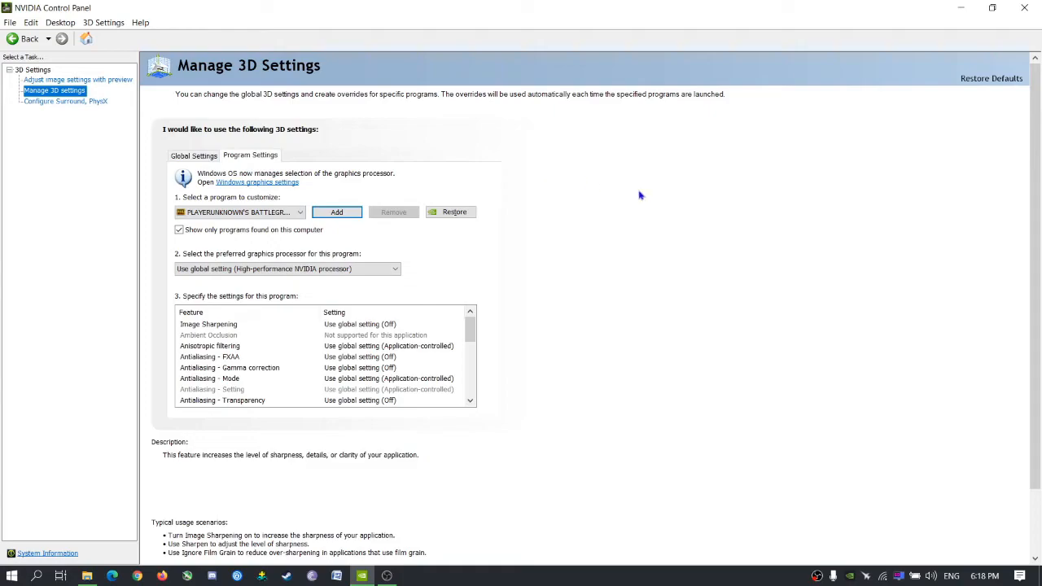
{"action": "mouse_move", "coordinate": [715, 207]}
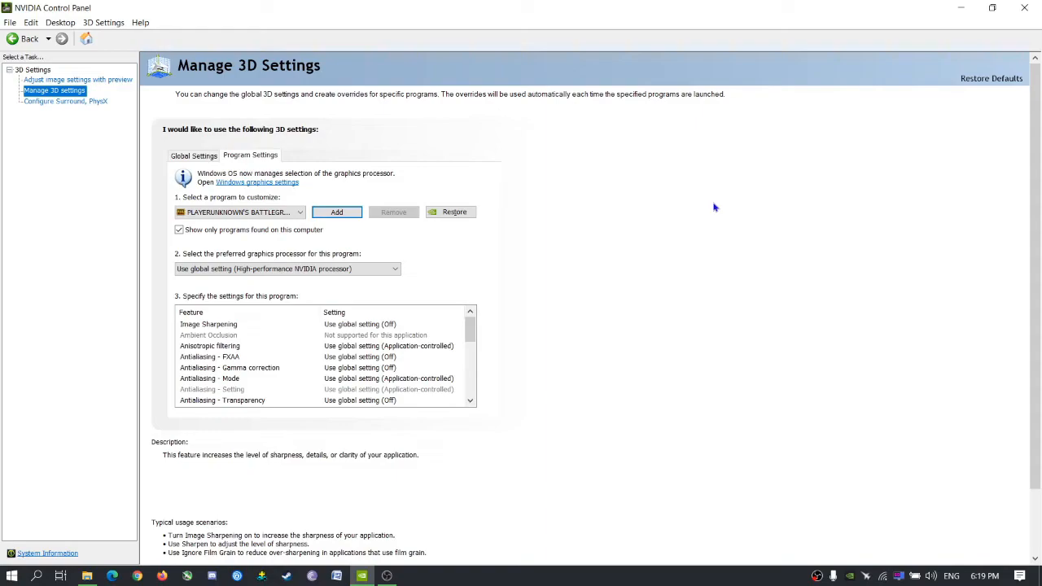
{"action": "mouse_move", "coordinate": [547, 238]}
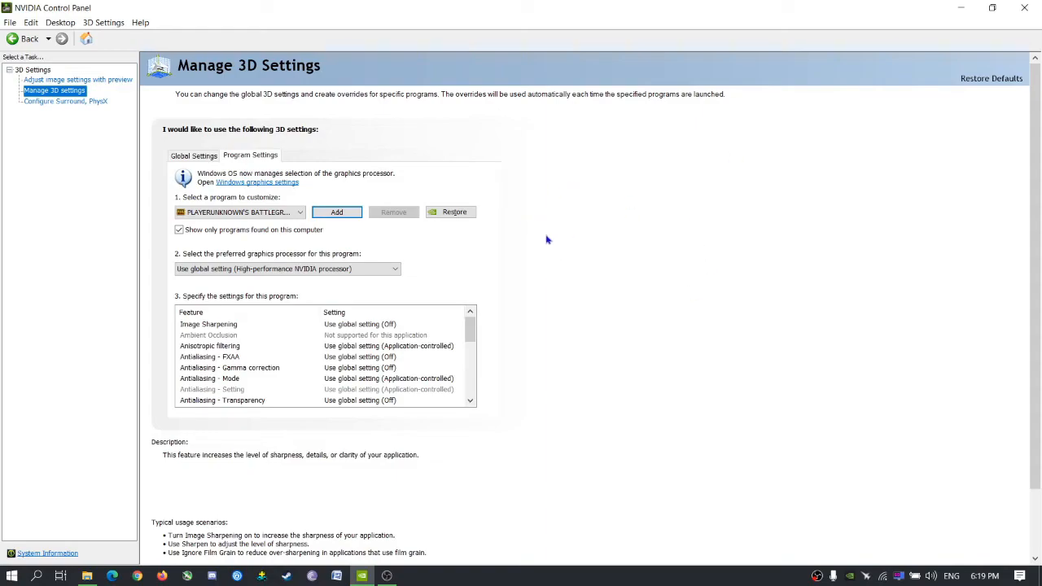
{"action": "mouse_move", "coordinate": [541, 238]}
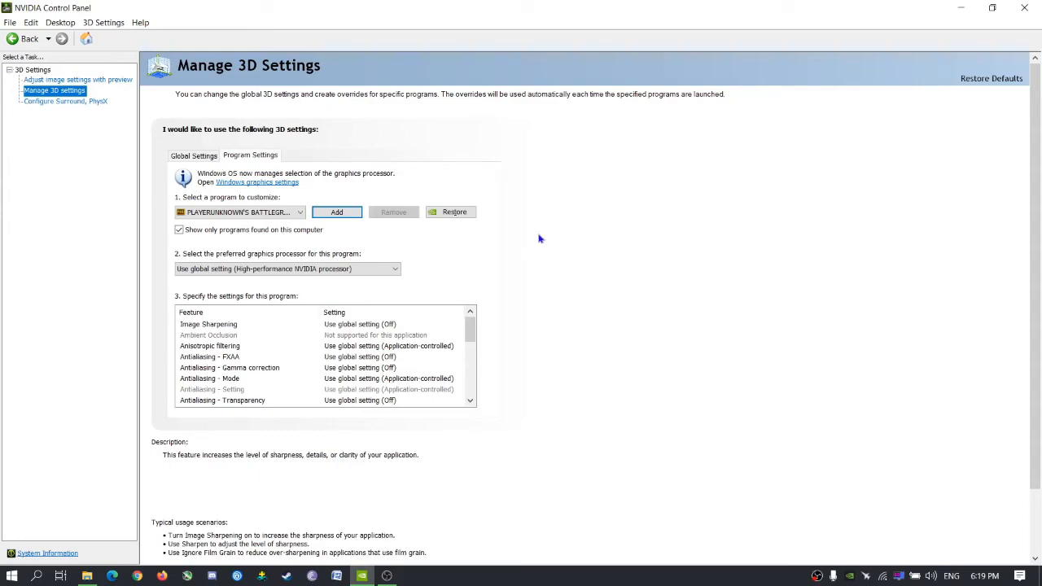